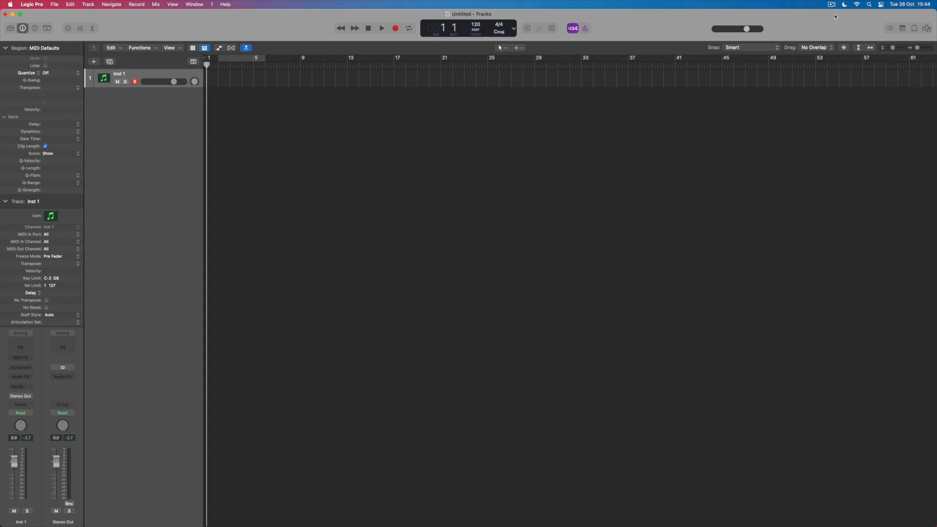
{"action": "mouse_move", "coordinate": [327, 102]}
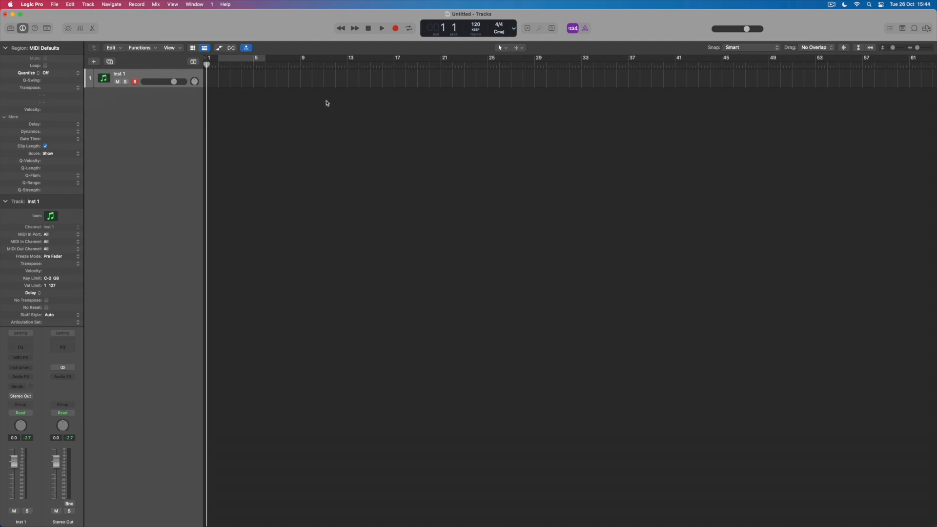
Open the Logic Pro application menu to reveal the Preferences submenu.
{"action": "left_click", "coordinate": [32, 5]}
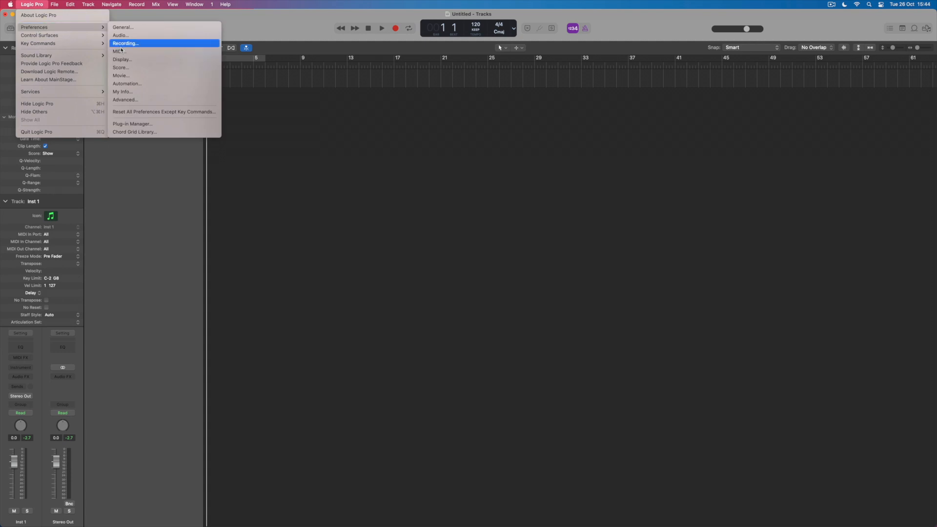
{"action": "mouse_move", "coordinate": [141, 125]}
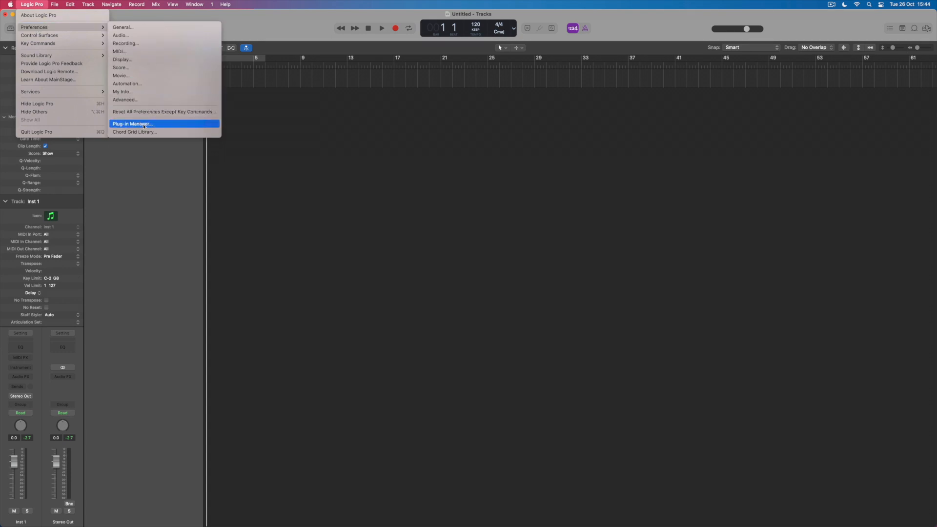
Open Preferences > Plug-in Manager and scroll through the installed plug-in list.
{"action": "left_click", "coordinate": [133, 124]}
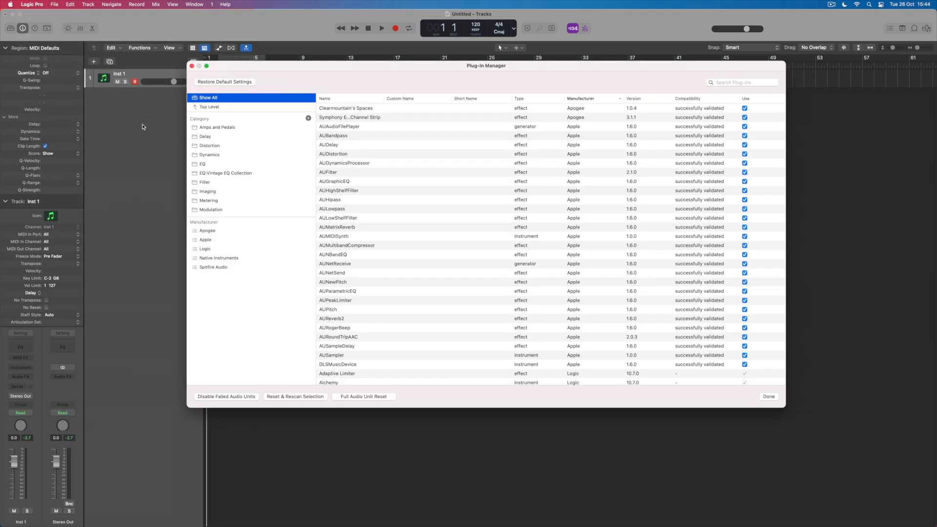
{"action": "mouse_move", "coordinate": [164, 130]}
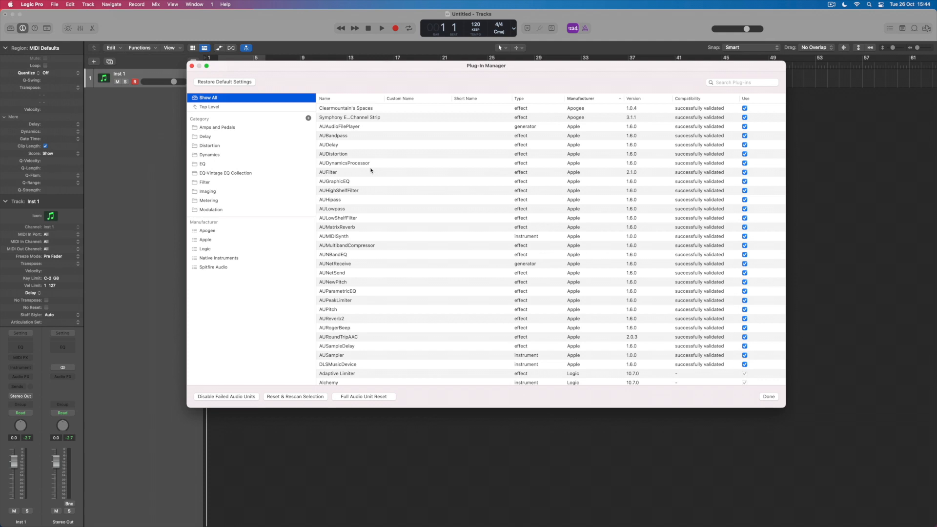
{"action": "scroll", "scroll_direction": "down", "scroll_amount": 3}
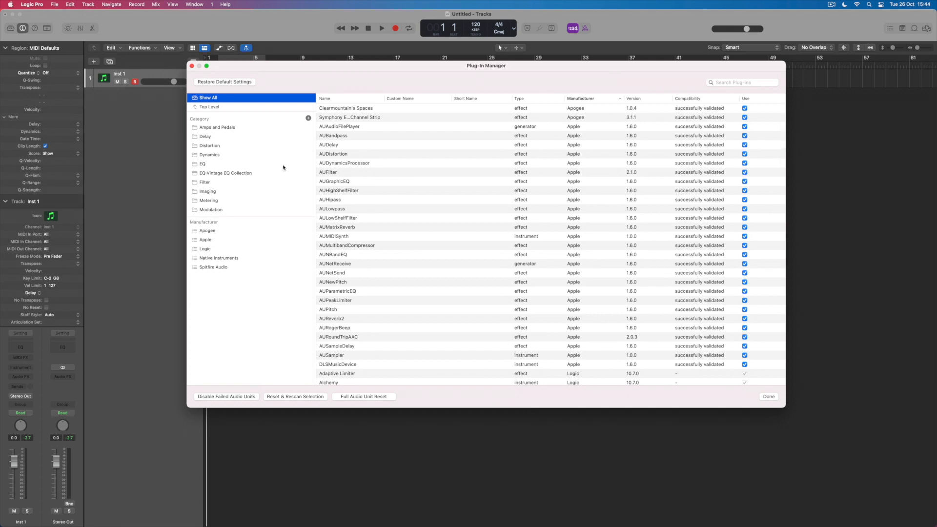
{"action": "mouse_move", "coordinate": [220, 209]}
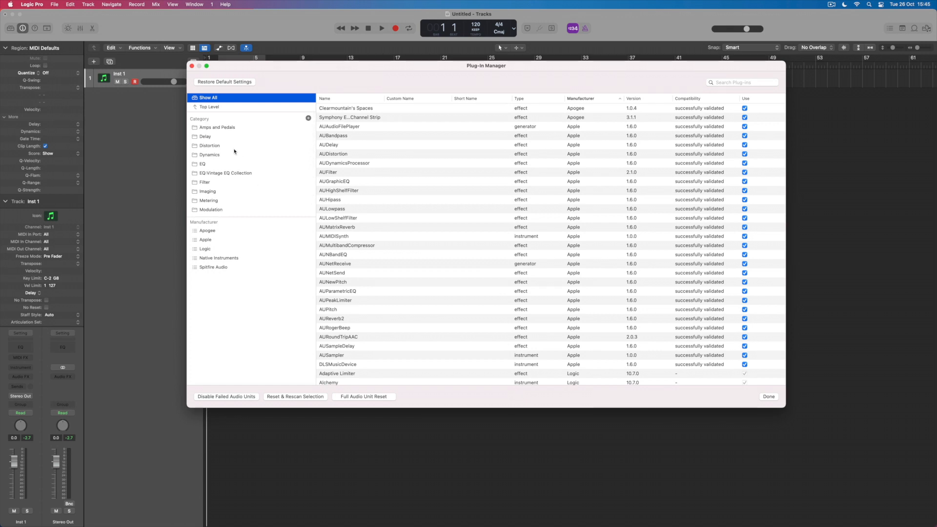
{"action": "mouse_move", "coordinate": [229, 152]}
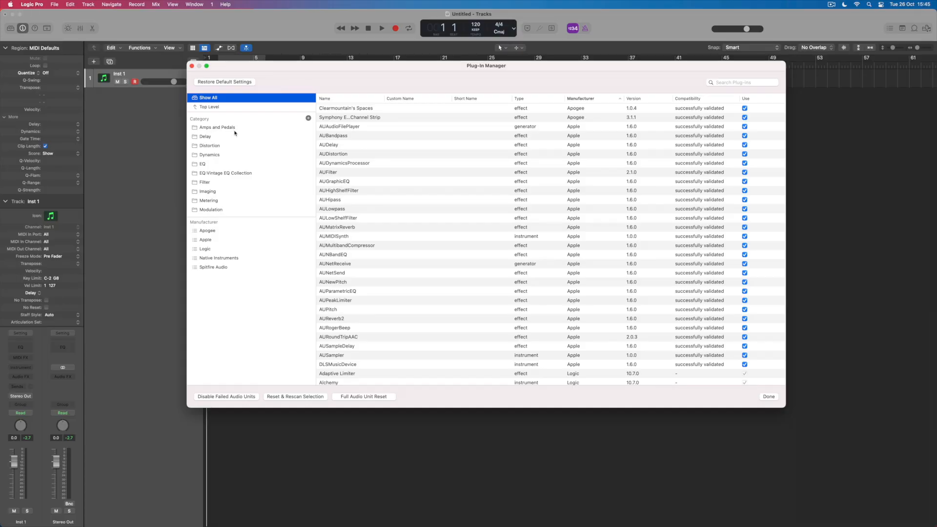
{"action": "mouse_move", "coordinate": [314, 136]}
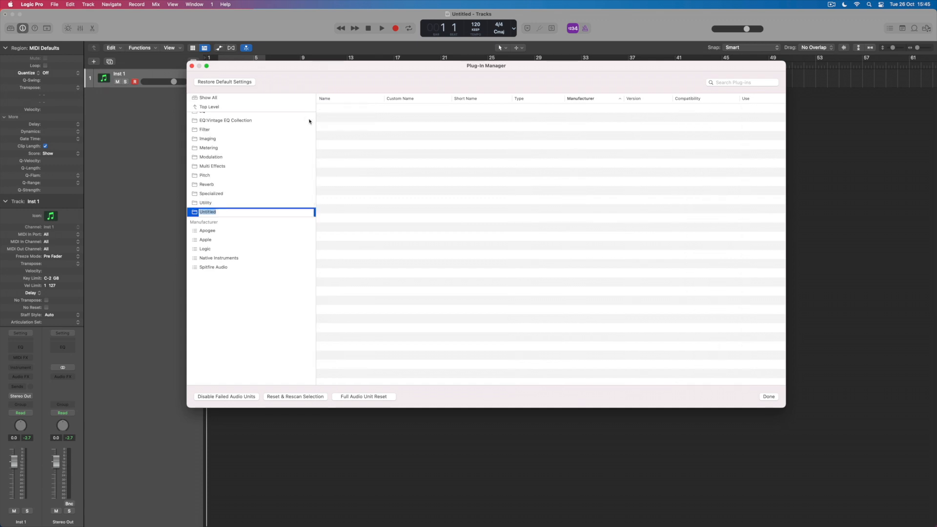
Name the new category 'Go To FX', then show all plug-ins again.
{"action": "type", "text": "Go To"}
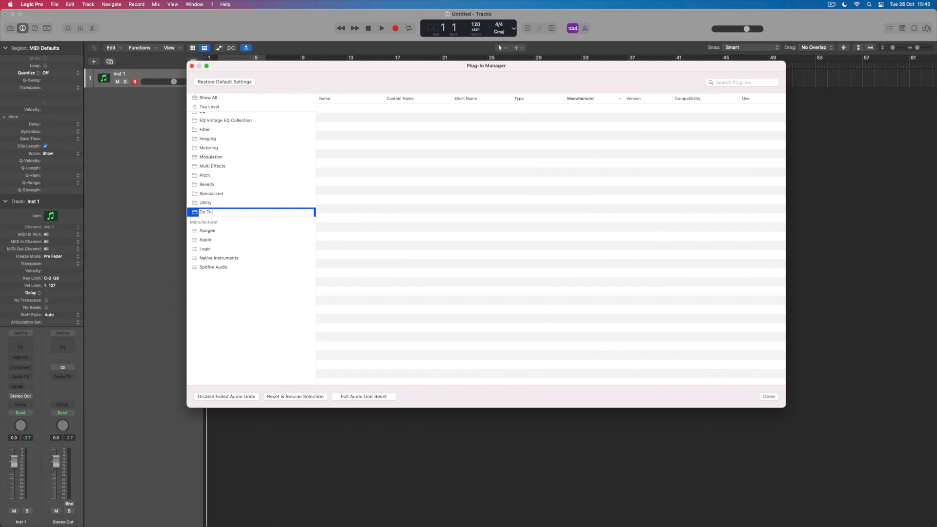
{"action": "type", "text": "FX"}
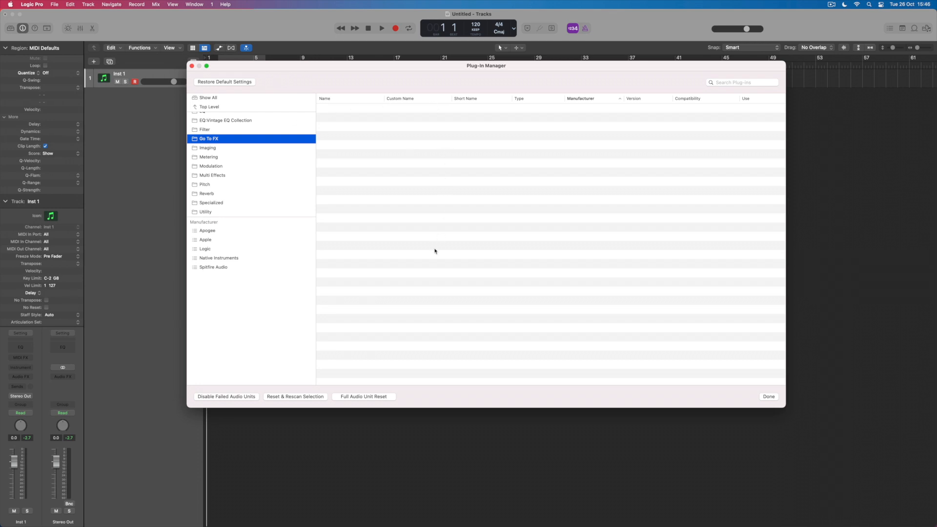
{"action": "mouse_move", "coordinate": [226, 147]}
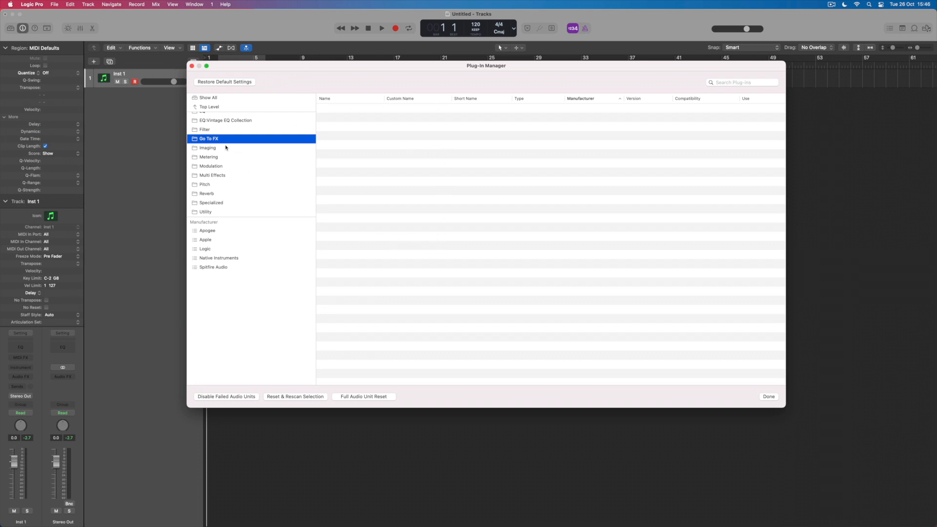
{"action": "mouse_move", "coordinate": [345, 175]}
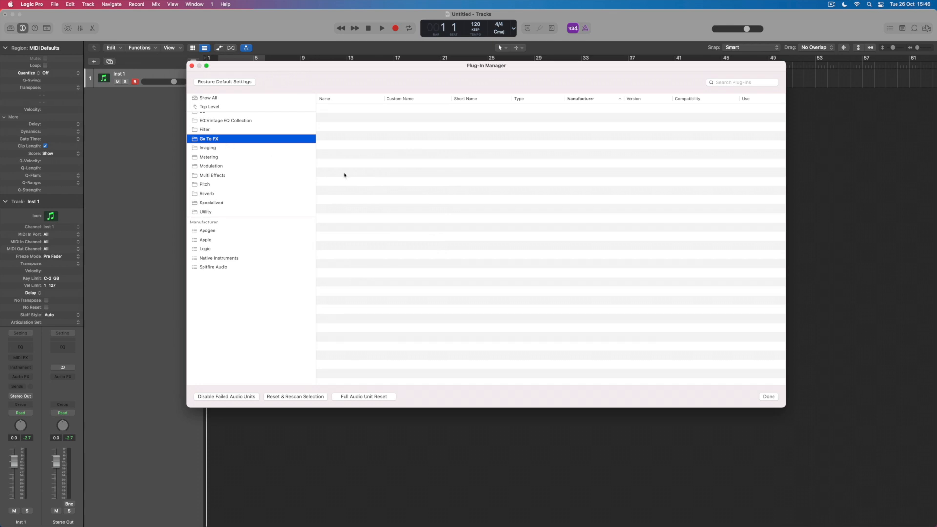
{"action": "left_click", "coordinate": [209, 97]}
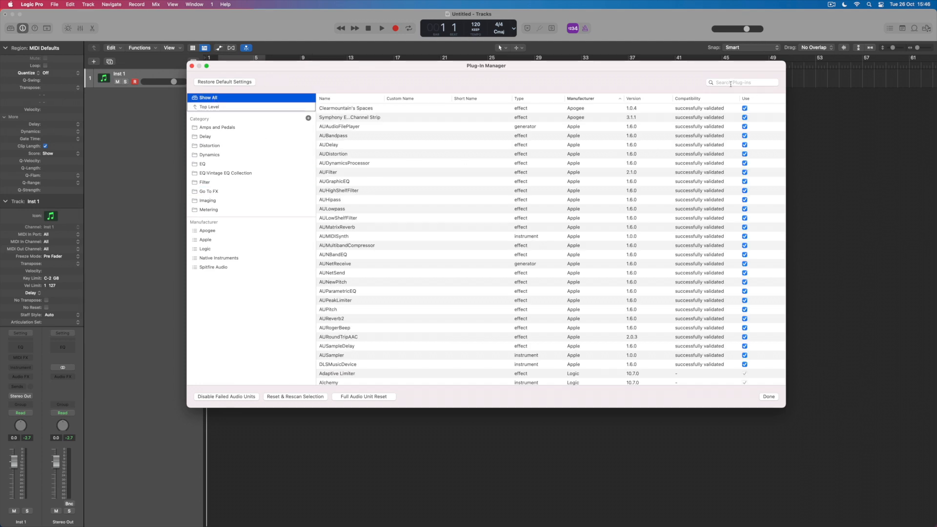
Search 'ch', select Channel EQ and add it to Go To FX.
{"action": "type", "text": "channel"}
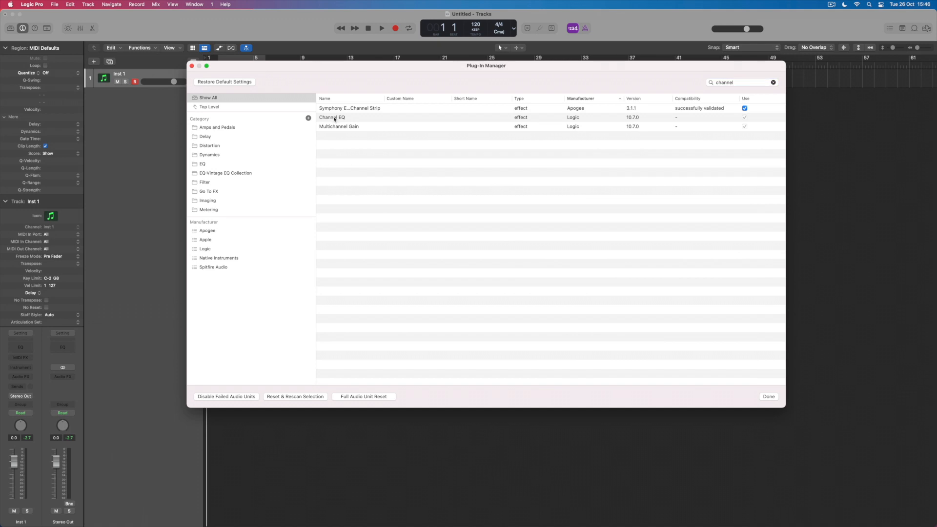
{"action": "left_click", "coordinate": [209, 155]}
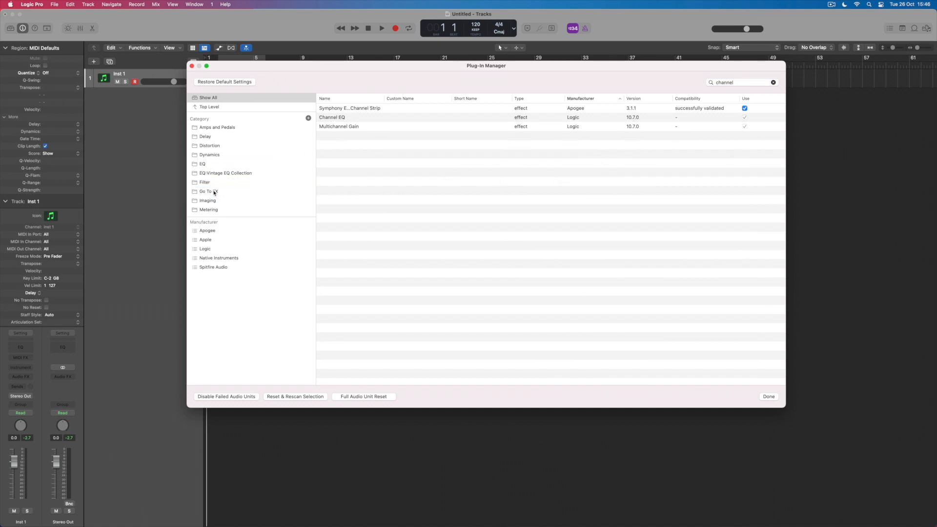
{"action": "left_click", "coordinate": [773, 82]}
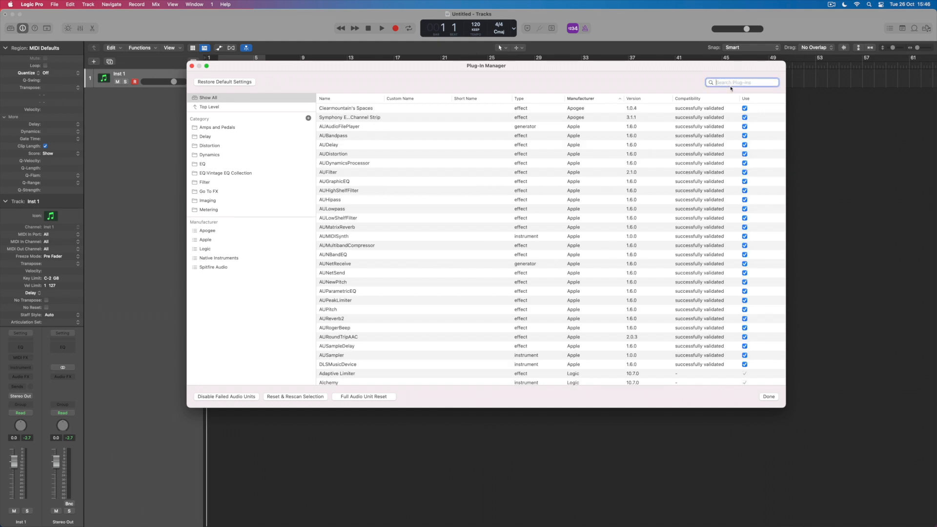
Search 'compres' for Compressor, then search 'space' and select Clearmountain's Spaces and Space Designer.
{"action": "type", "text": "compressor"}
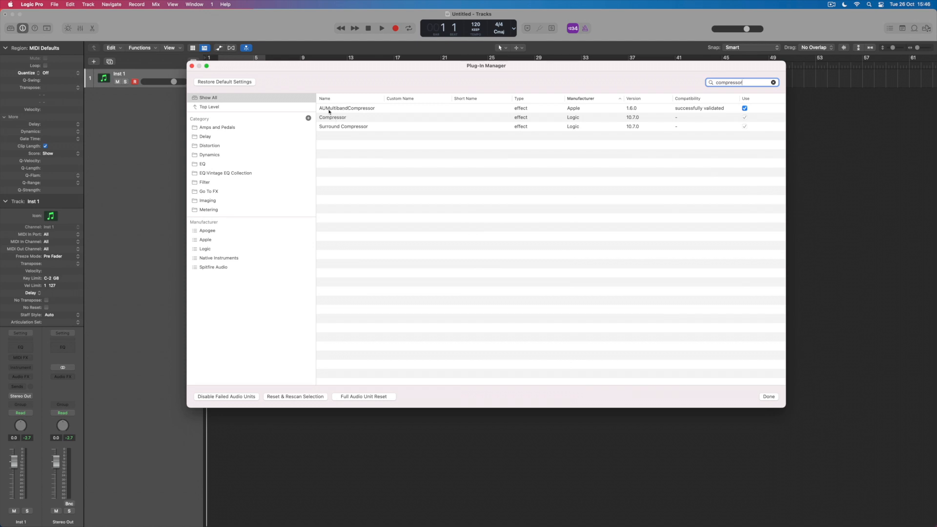
{"action": "mouse_move", "coordinate": [361, 134]}
{"action": "type", "text": "s"}
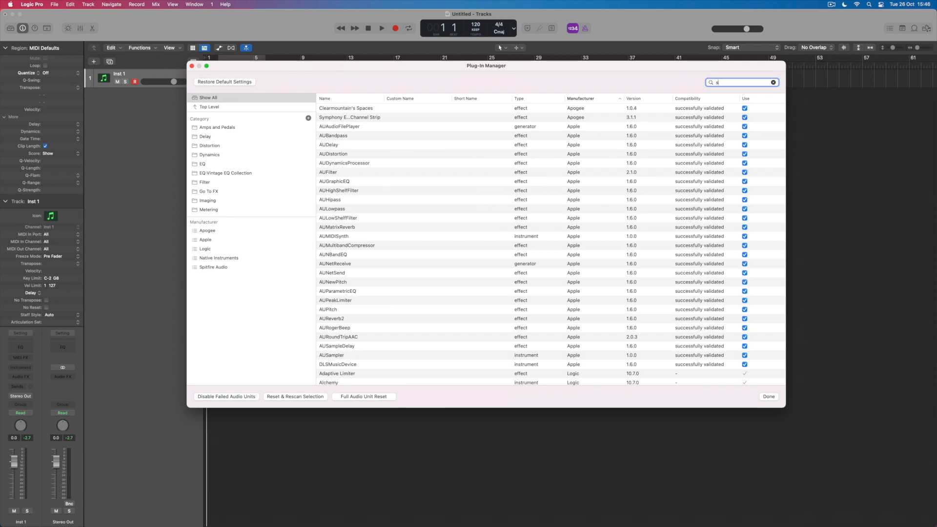
{"action": "type", "text": "pace"}
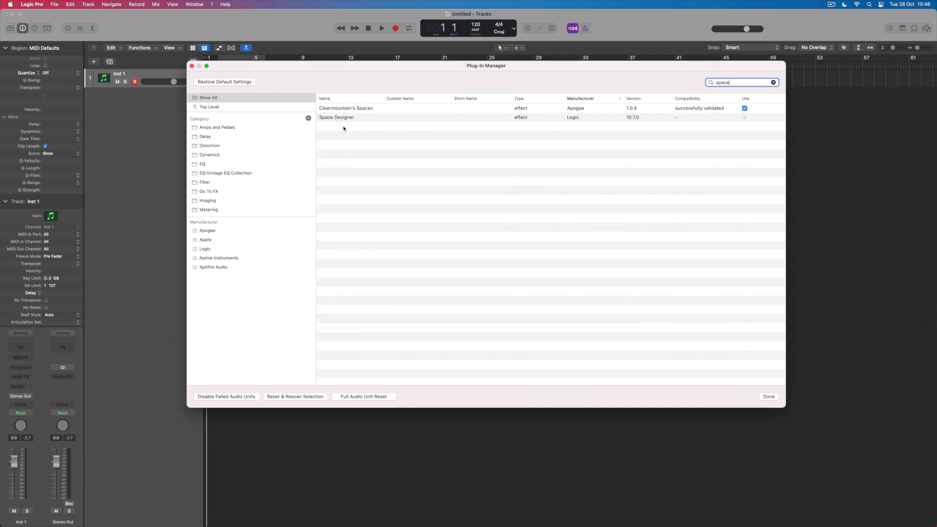
{"action": "left_click", "coordinate": [337, 118]}
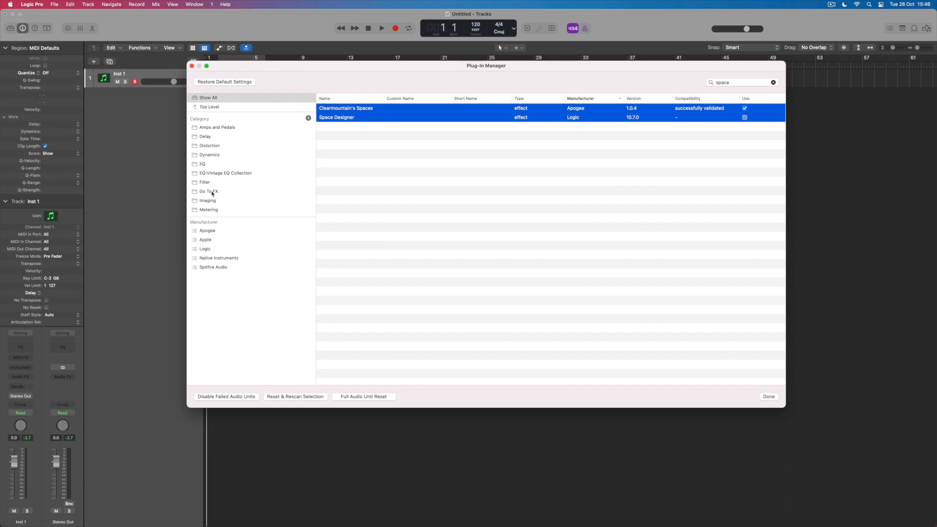
Drop Clearmountain's Spaces and Space Designer into Go To FX and clear the search.
{"action": "left_click", "coordinate": [208, 191]}
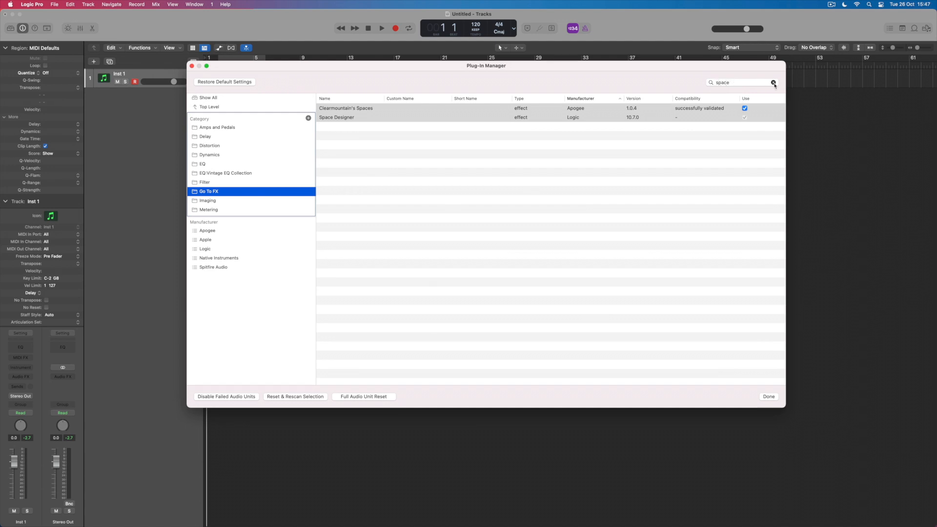
{"action": "left_click", "coordinate": [774, 82]}
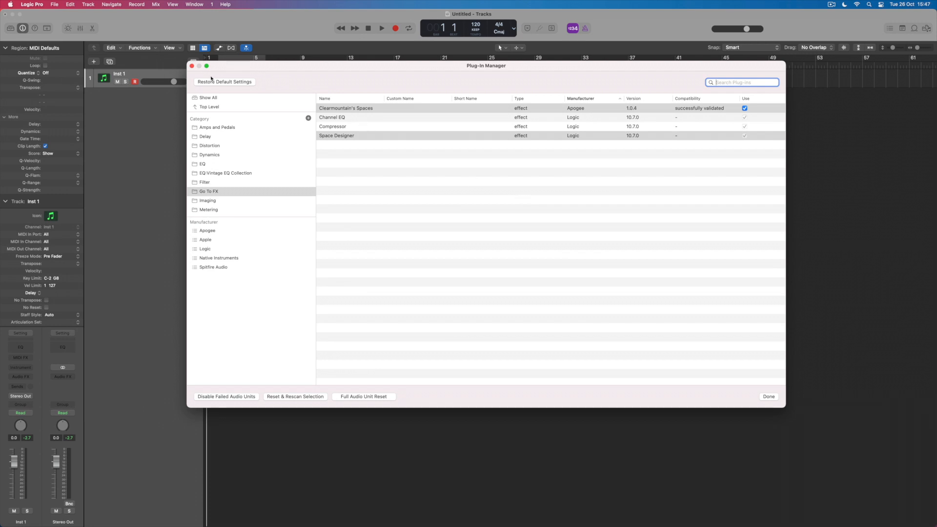
Close the Plug-in Manager and open the track's Audio FX slot menu to find Go To FX.
{"action": "left_click", "coordinate": [768, 396]}
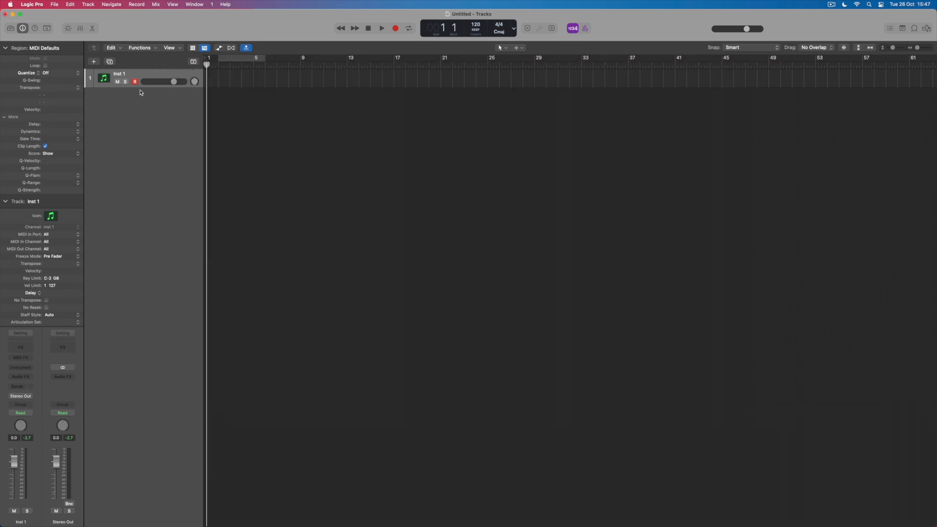
{"action": "mouse_move", "coordinate": [130, 74]}
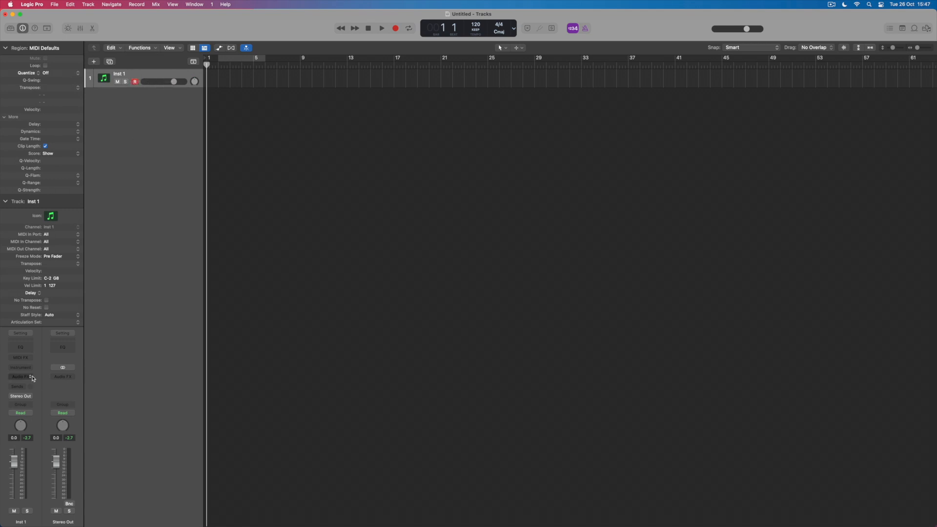
{"action": "left_click", "coordinate": [20, 376]}
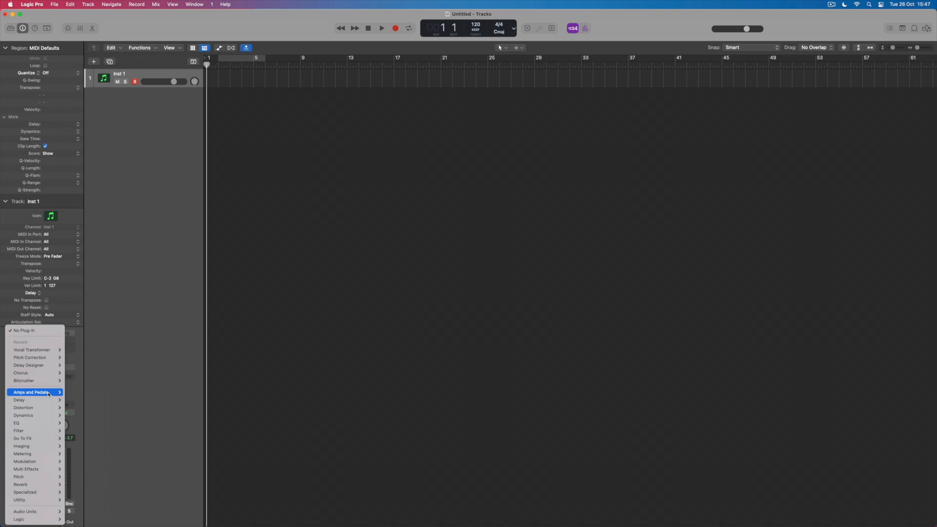
{"action": "mouse_move", "coordinate": [22, 438]}
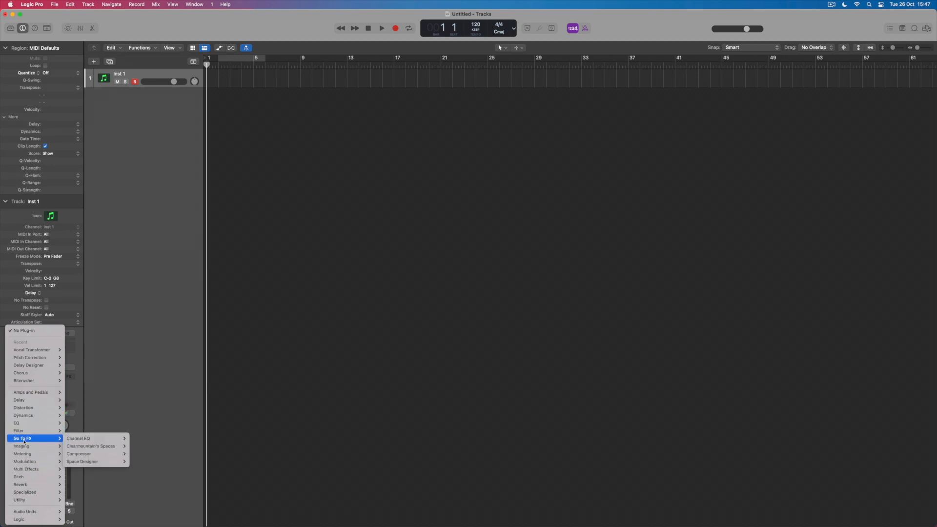
{"action": "mouse_move", "coordinate": [82, 466]}
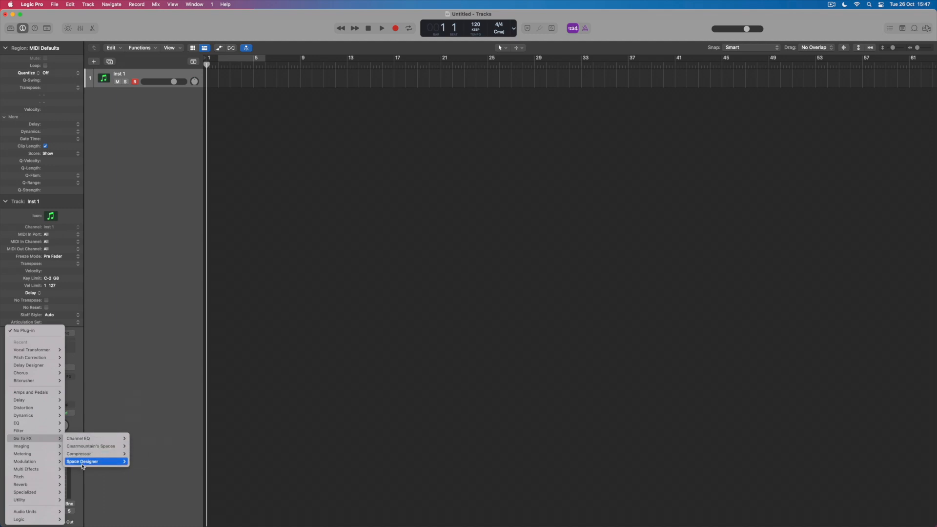
{"action": "mouse_move", "coordinate": [85, 461]}
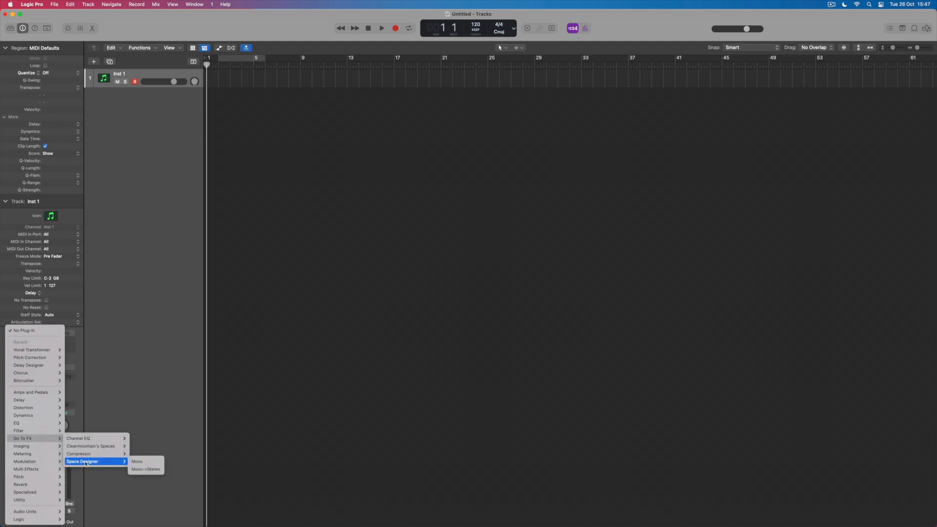
{"action": "mouse_move", "coordinate": [85, 438]}
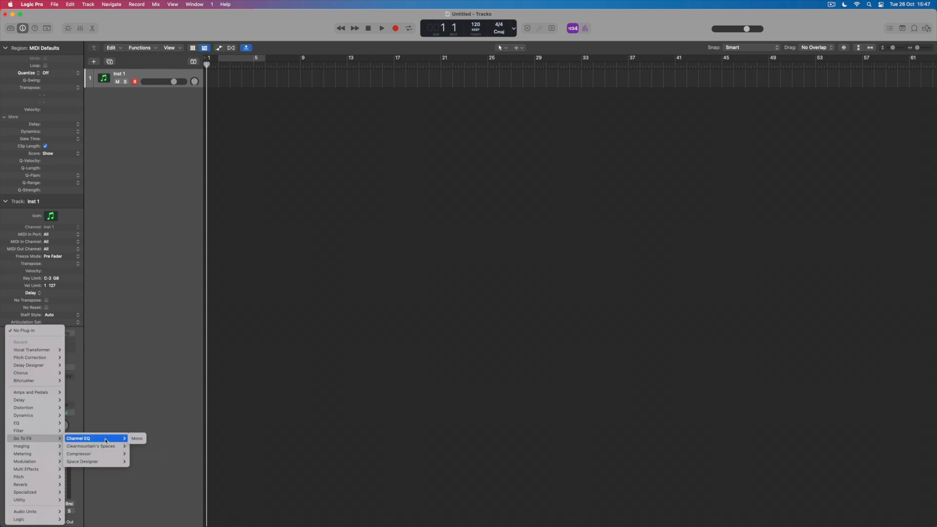
{"action": "mouse_move", "coordinate": [82, 461]}
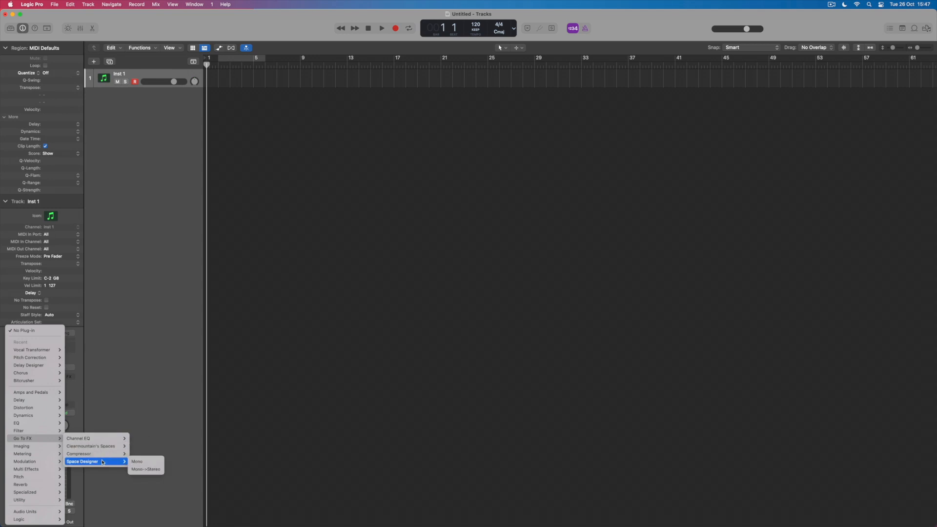